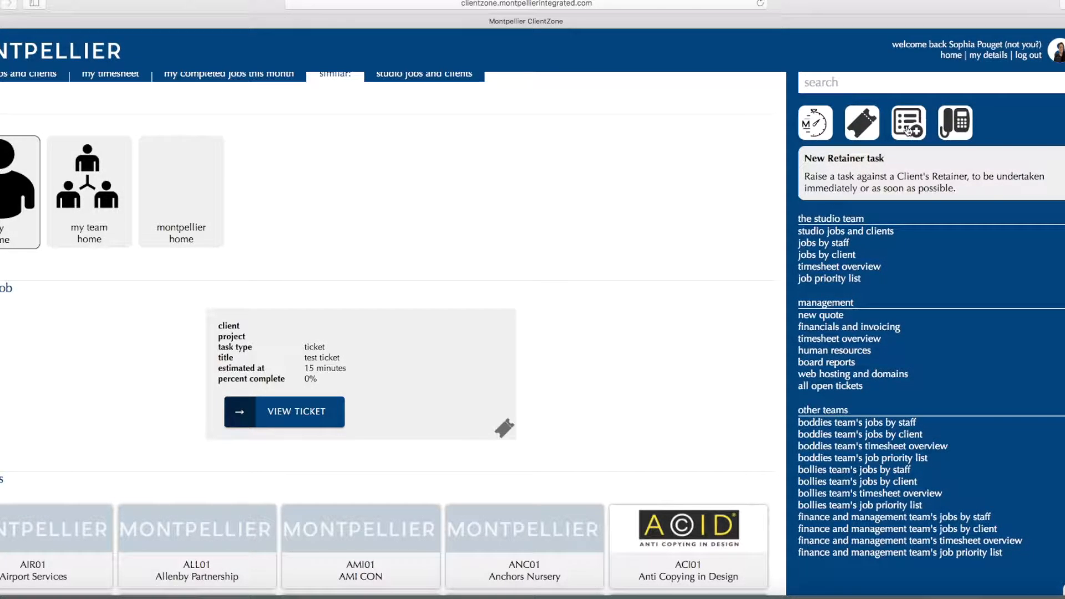
- Begin a new retainer task with client ADH01 - Ad Hoc Property Management selected
left_click(861, 124)
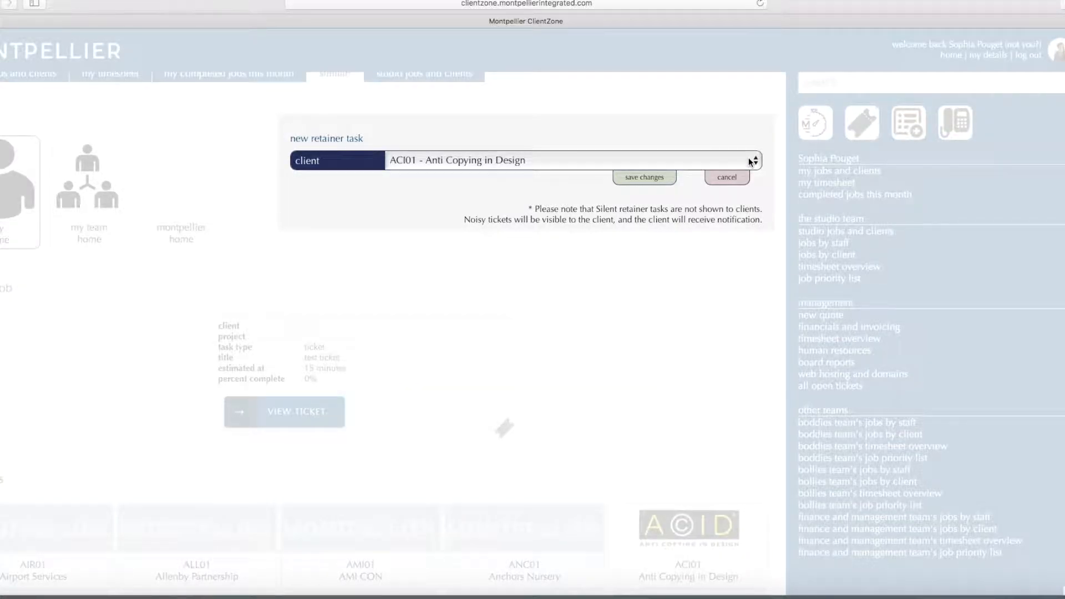
left_click(570, 159)
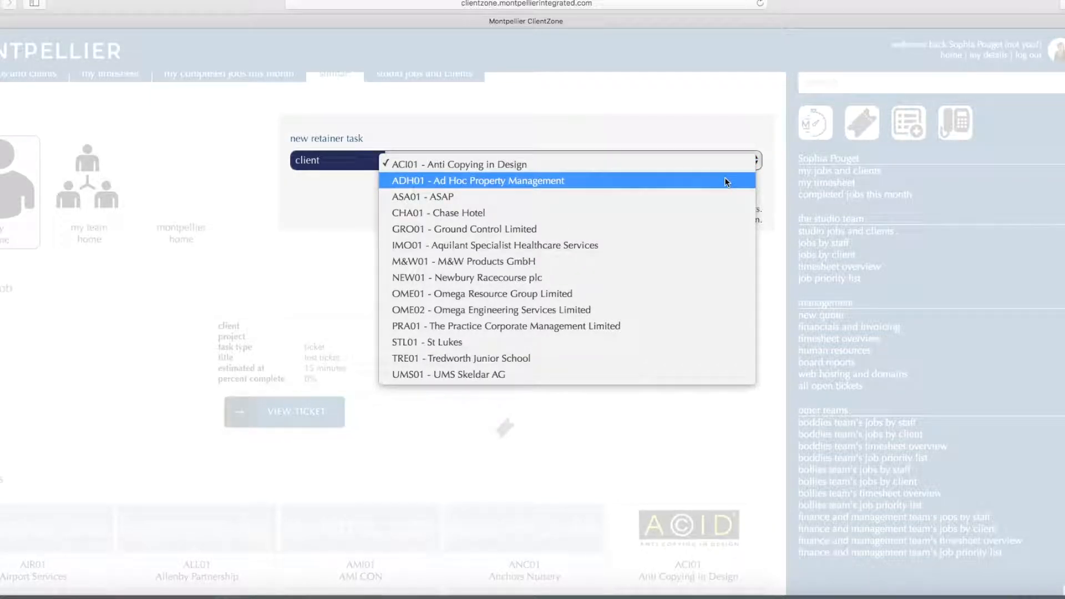
left_click(477, 180)
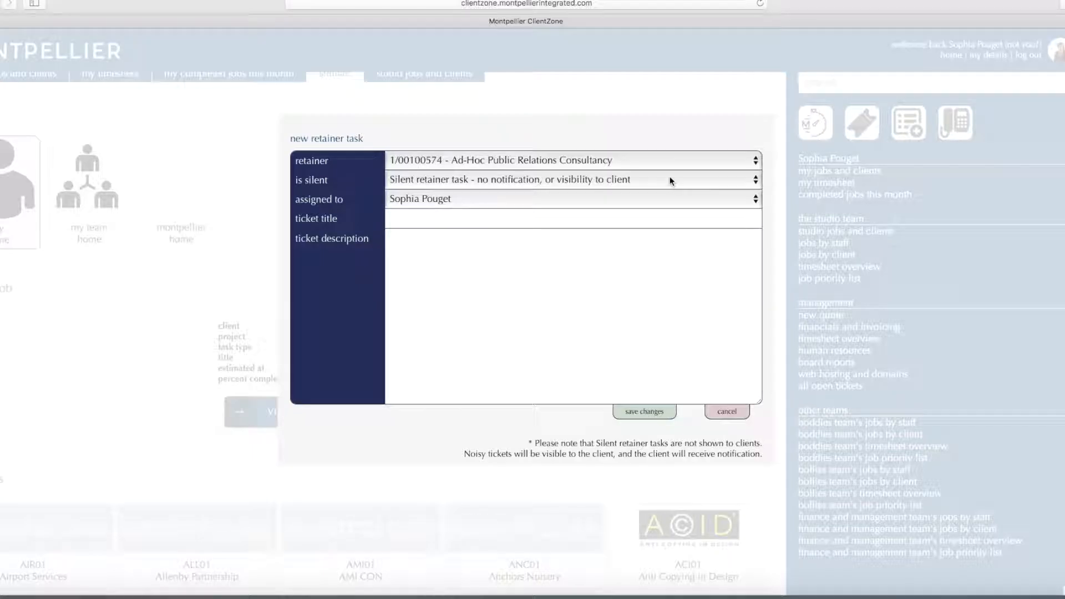
left_click(570, 180)
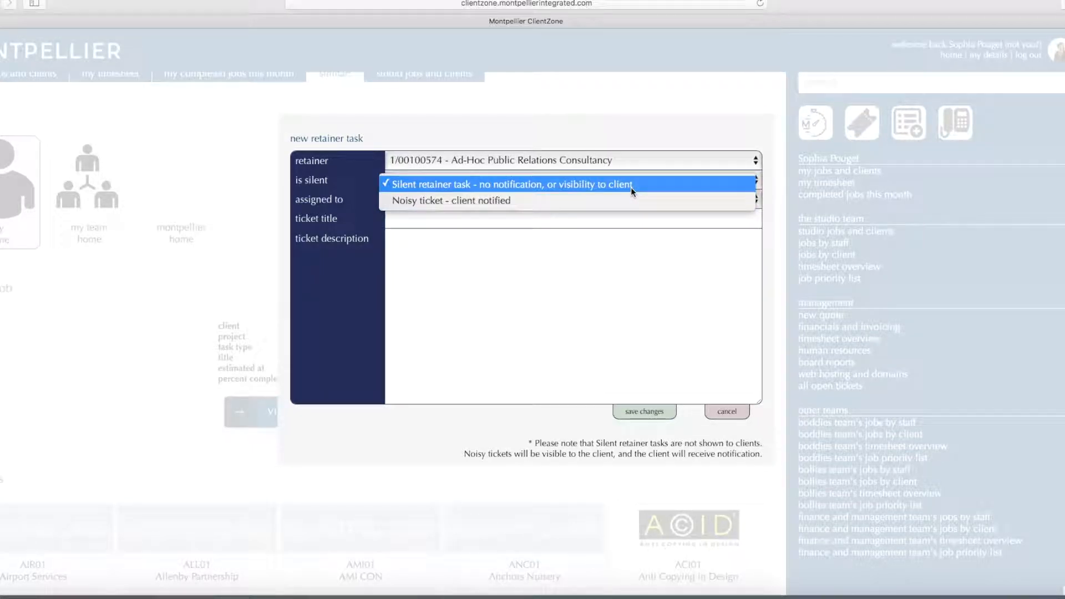
left_click(509, 184)
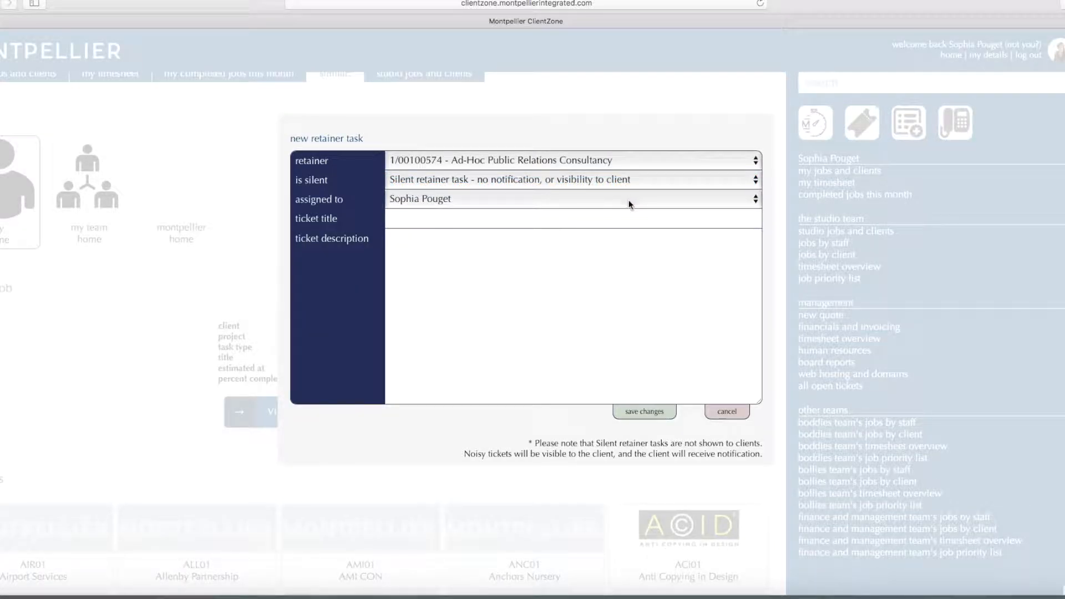
left_click(570, 199)
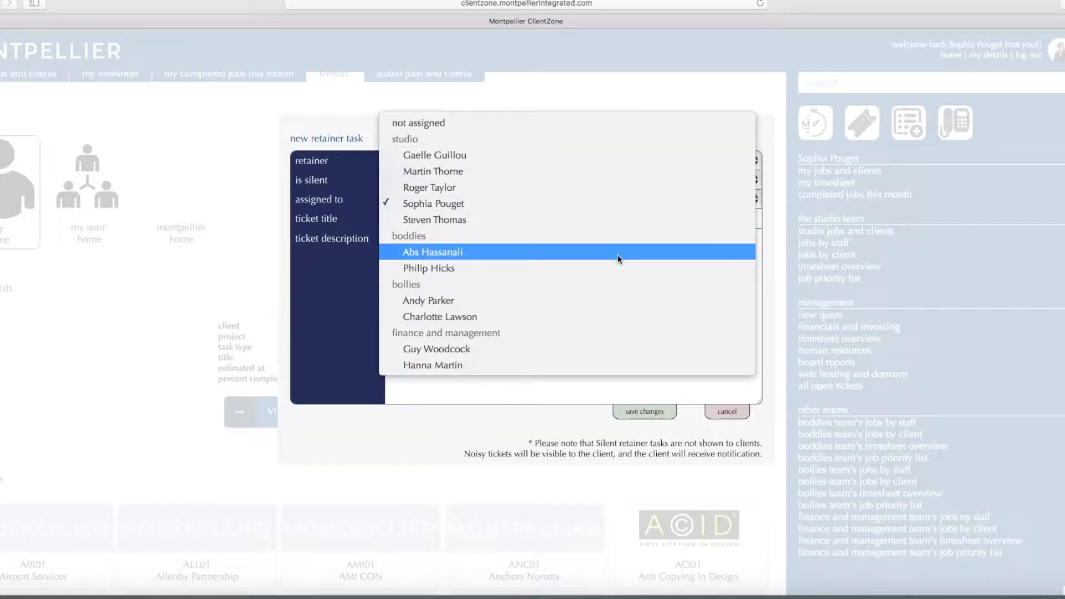
left_click(432, 203)
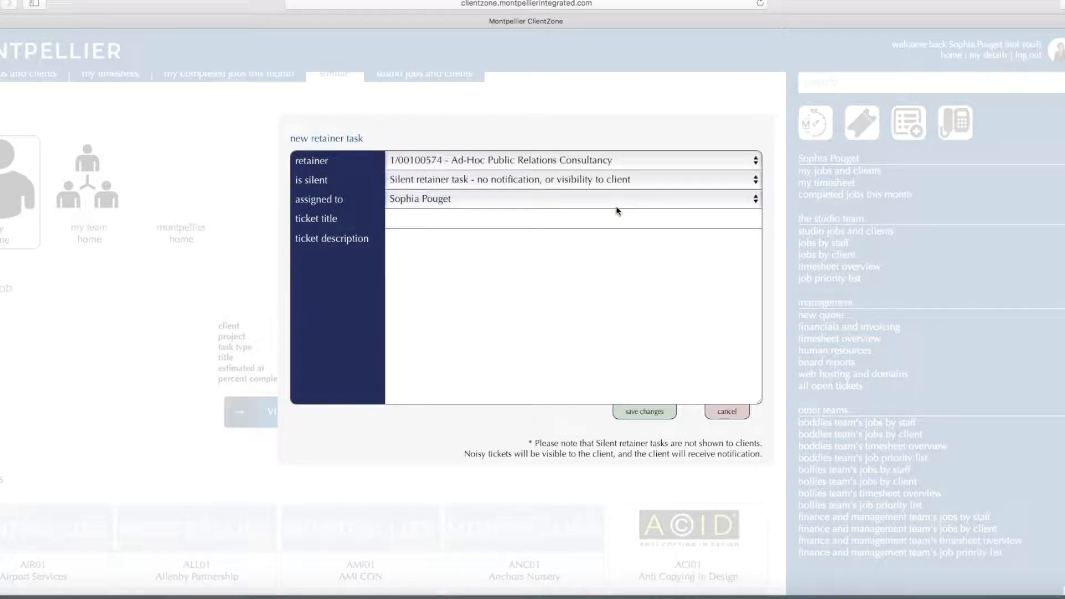
type("T")
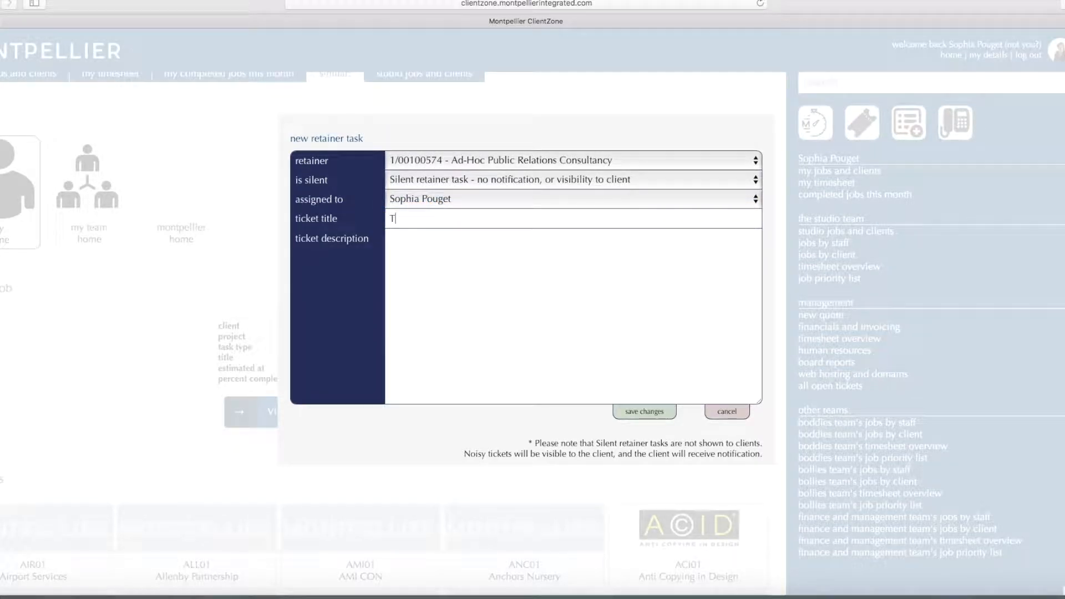
type("est ticket")
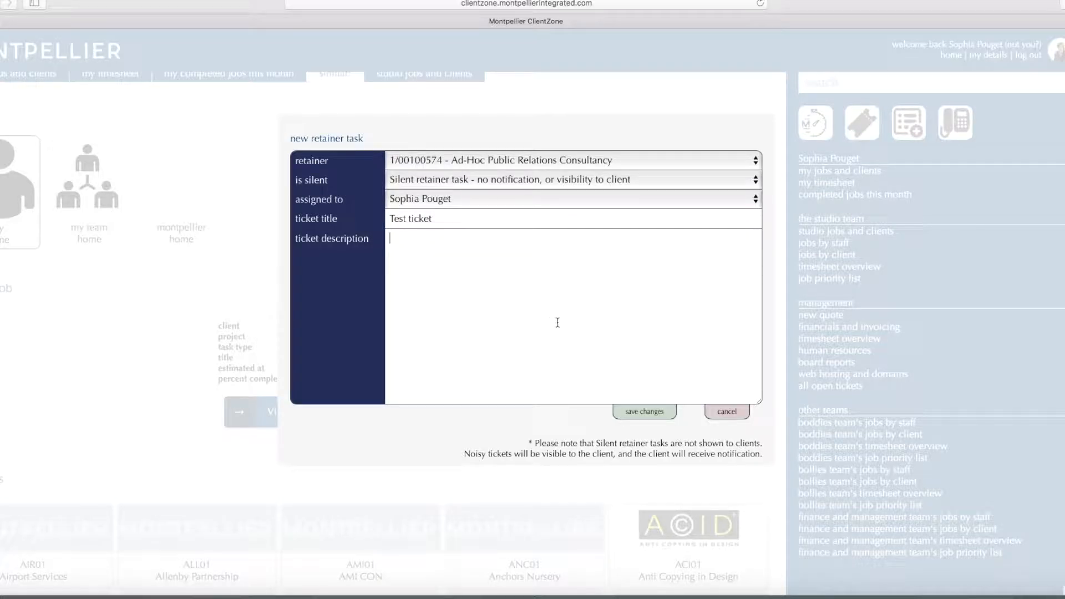
left_click(642, 410)
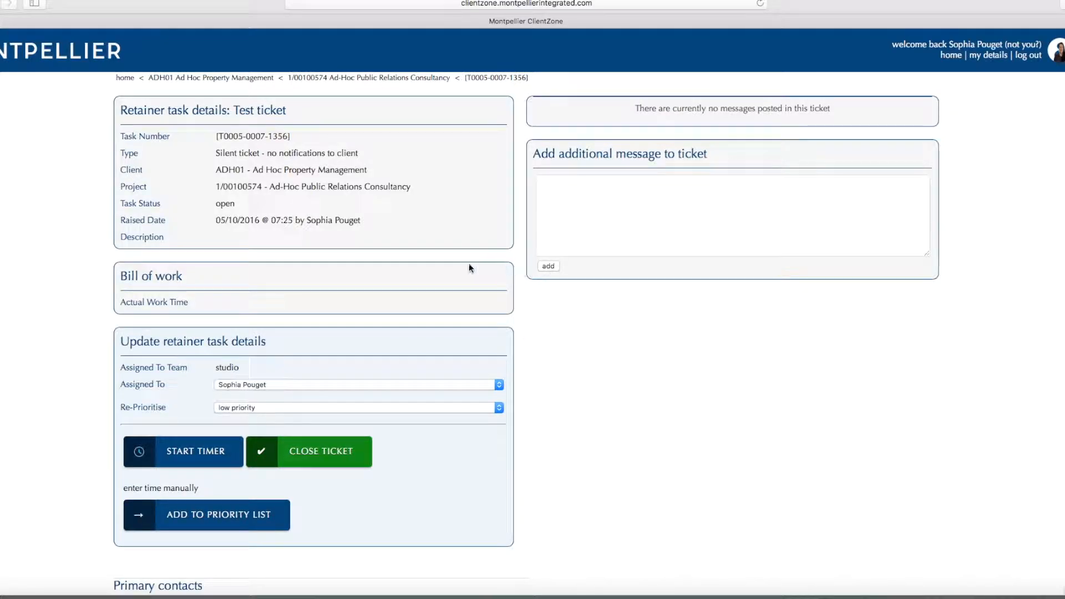
- Keep the Test ticket task at low priority and start its work timer
scroll("down", 3)
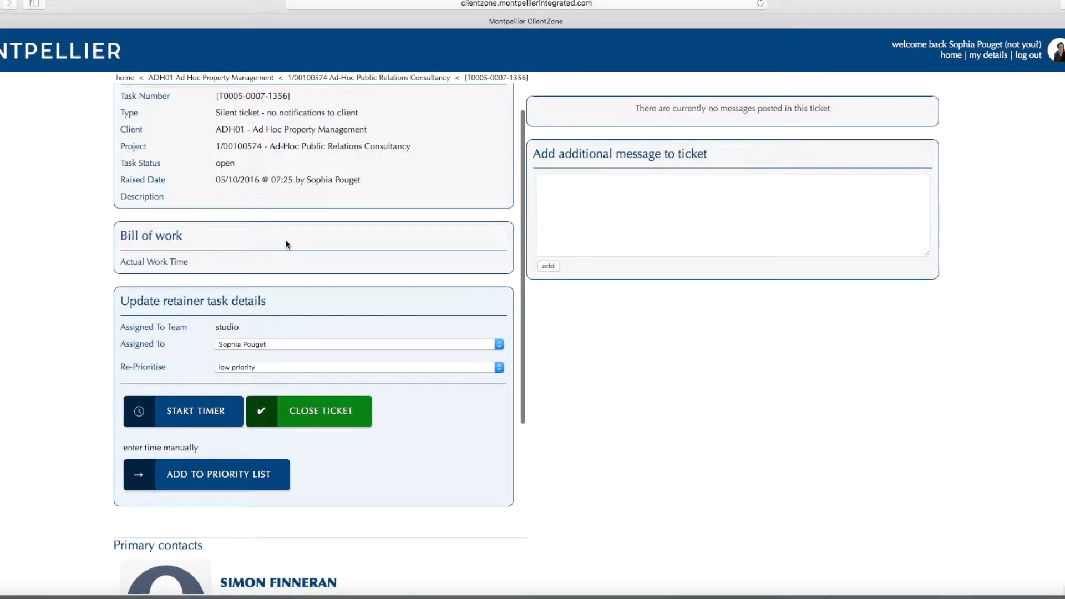
scroll("down", 3)
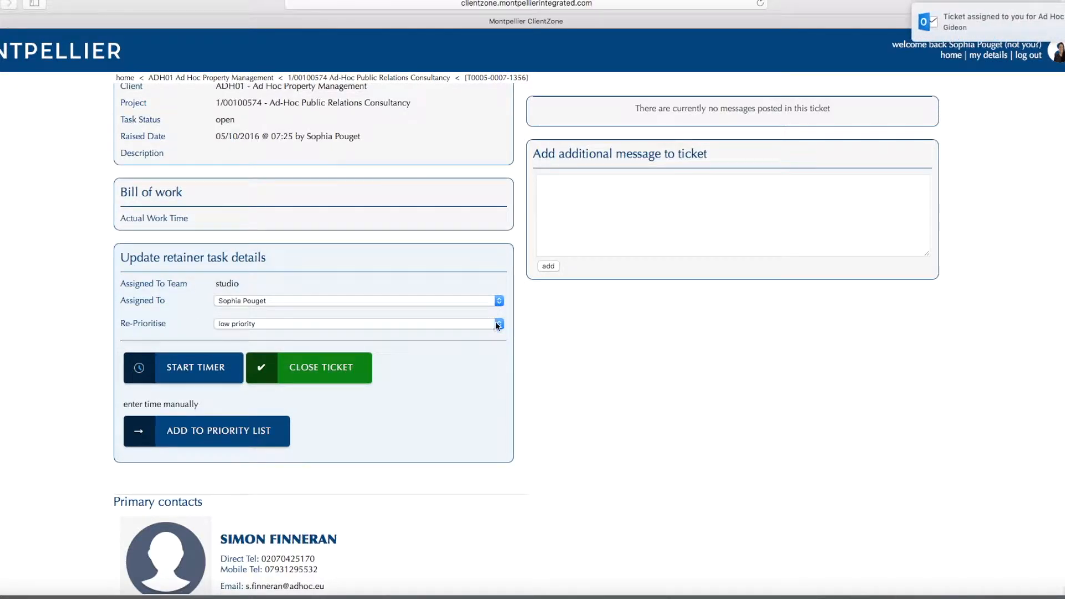
left_click(498, 323)
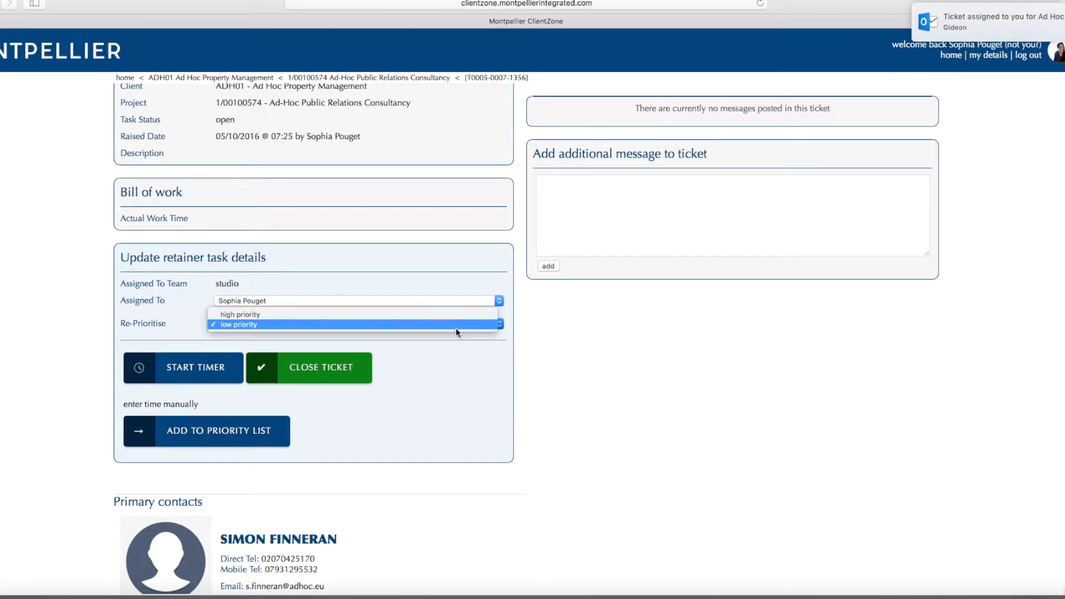
left_click(238, 324)
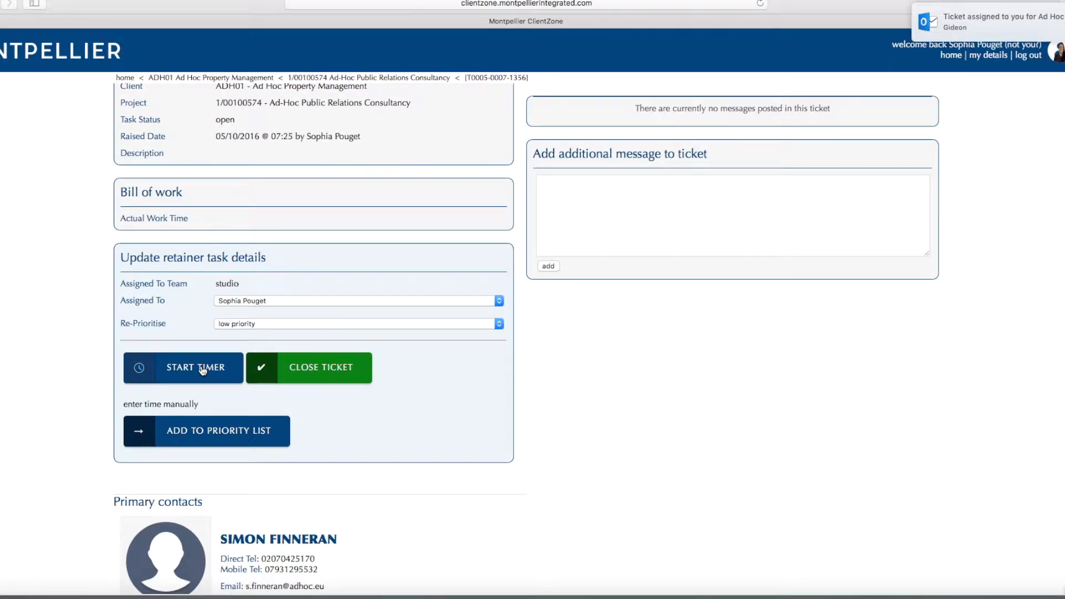
left_click(195, 367)
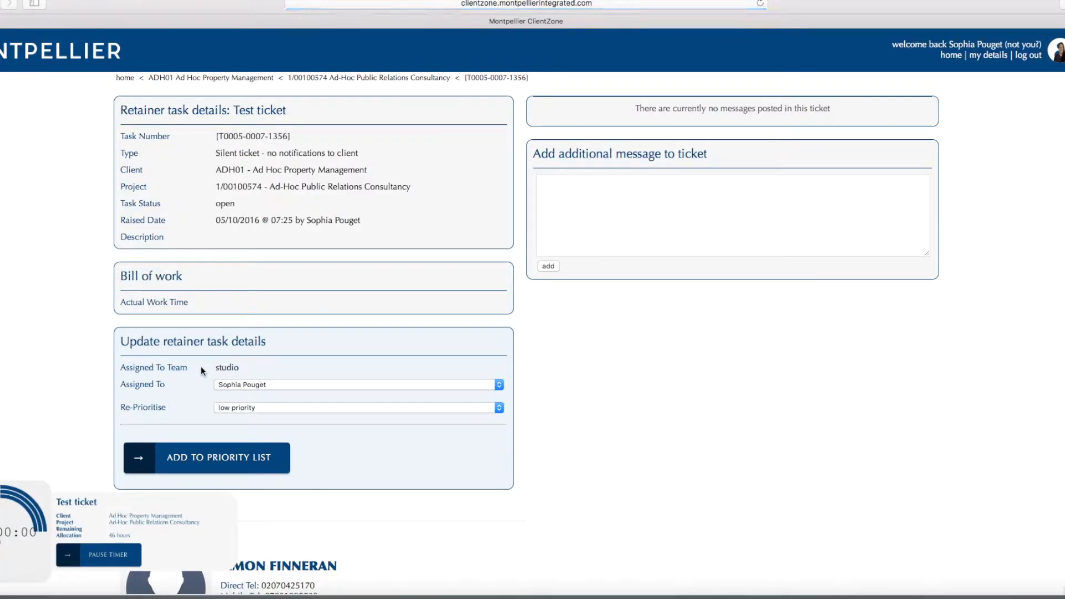